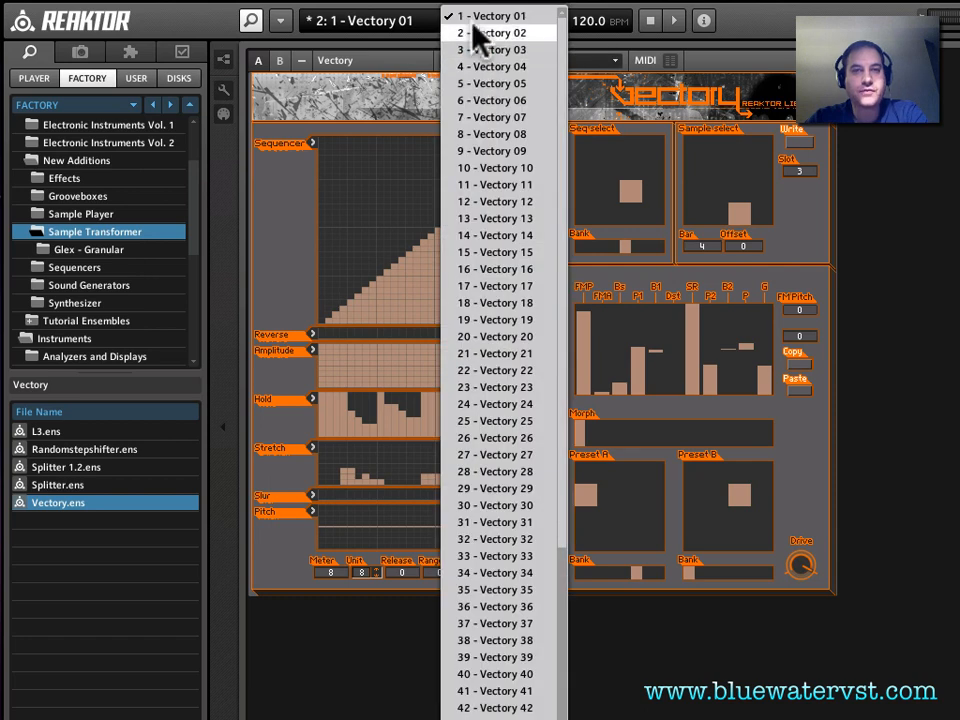
{"action": "mouse_move", "coordinate": [420, 85]}
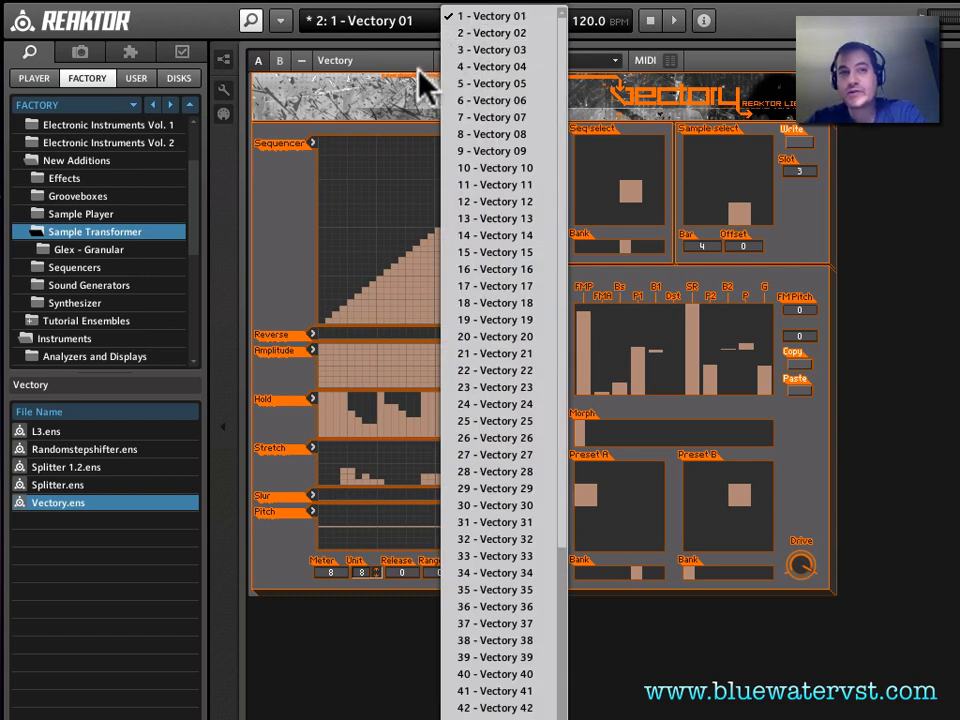
Keep Vectory 01, switch to Structure view, and list the New Additions Sequencers ensembles.
{"action": "left_click", "coordinate": [490, 15]}
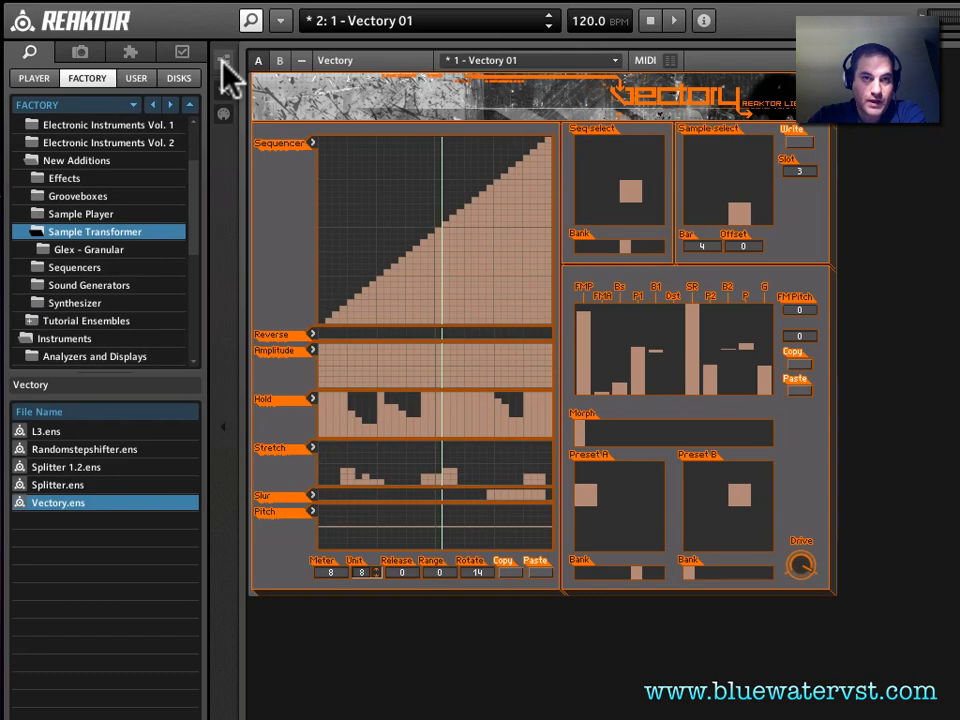
{"action": "left_click", "coordinate": [224, 58]}
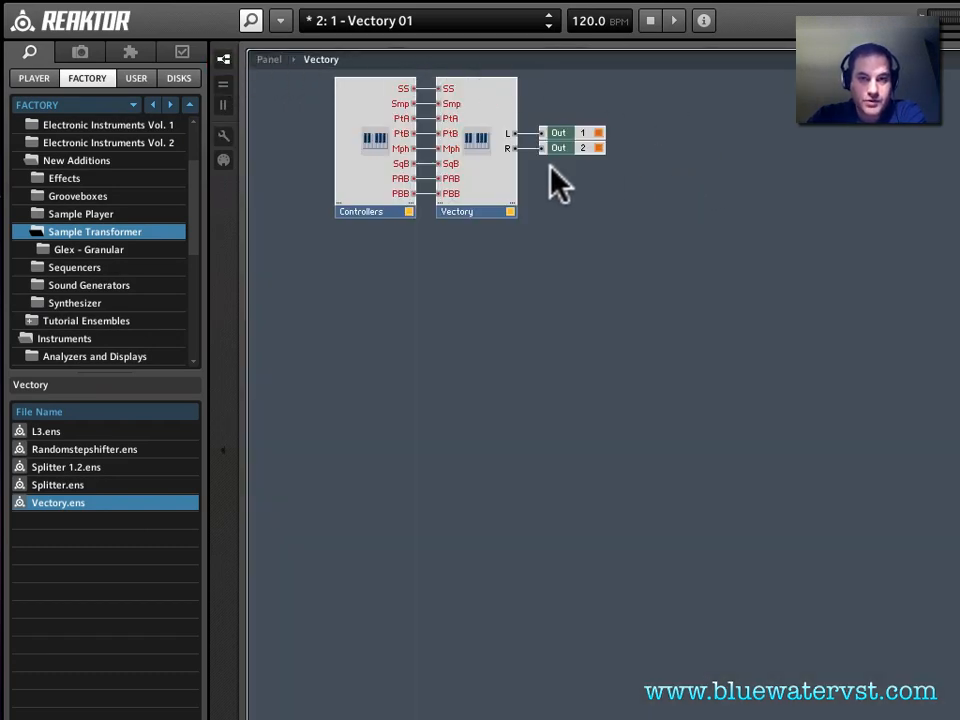
{"action": "mouse_move", "coordinate": [550, 170]}
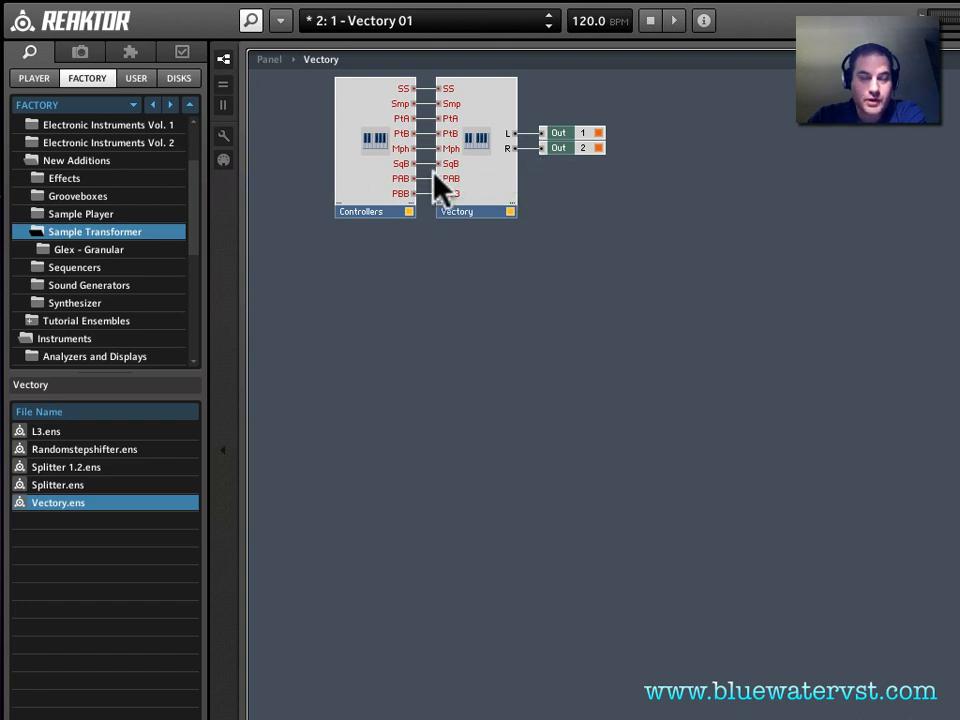
{"action": "mouse_move", "coordinate": [275, 345]}
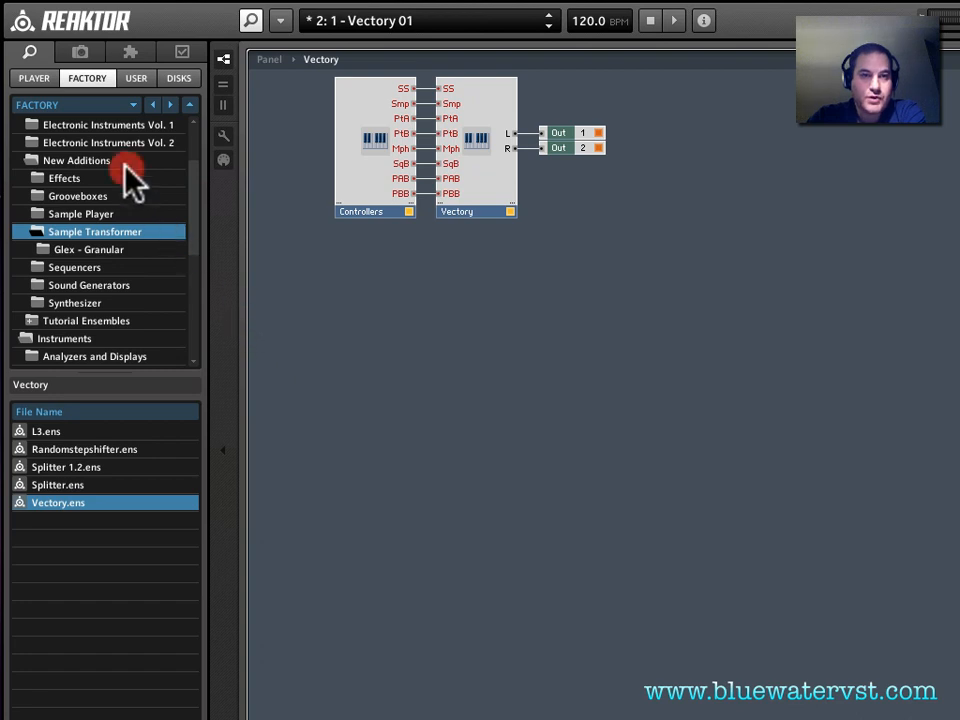
{"action": "left_click", "coordinate": [76, 160]}
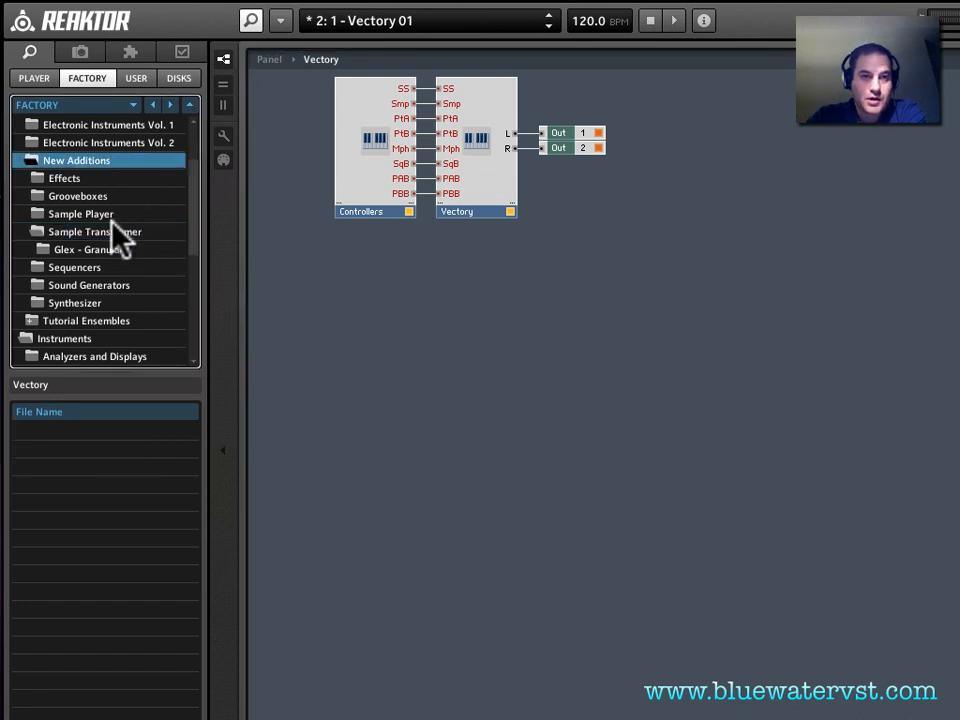
{"action": "left_click", "coordinate": [75, 267]}
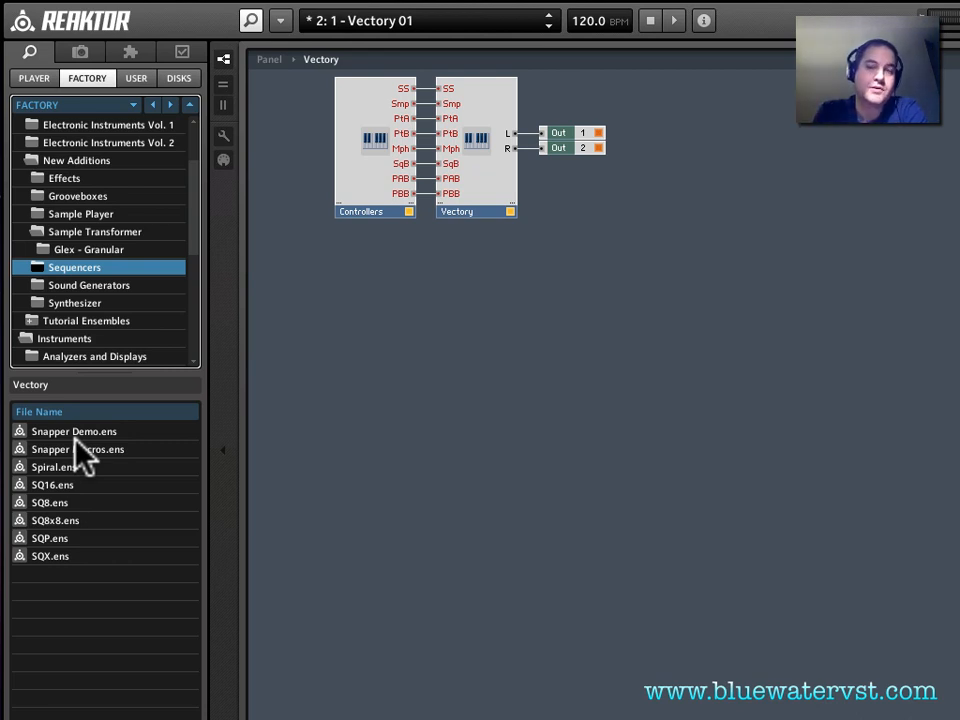
{"action": "mouse_move", "coordinate": [75, 460]}
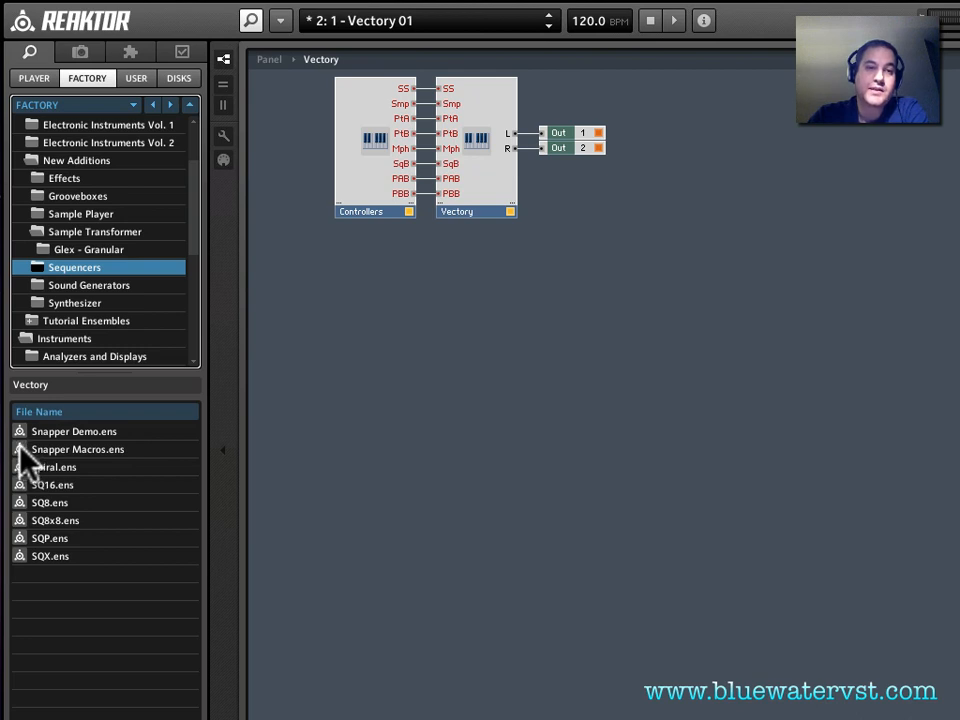
Drop Snapper Macros.ens below Controllers and open its Instrument macro.
{"action": "left_click", "coordinate": [78, 449]}
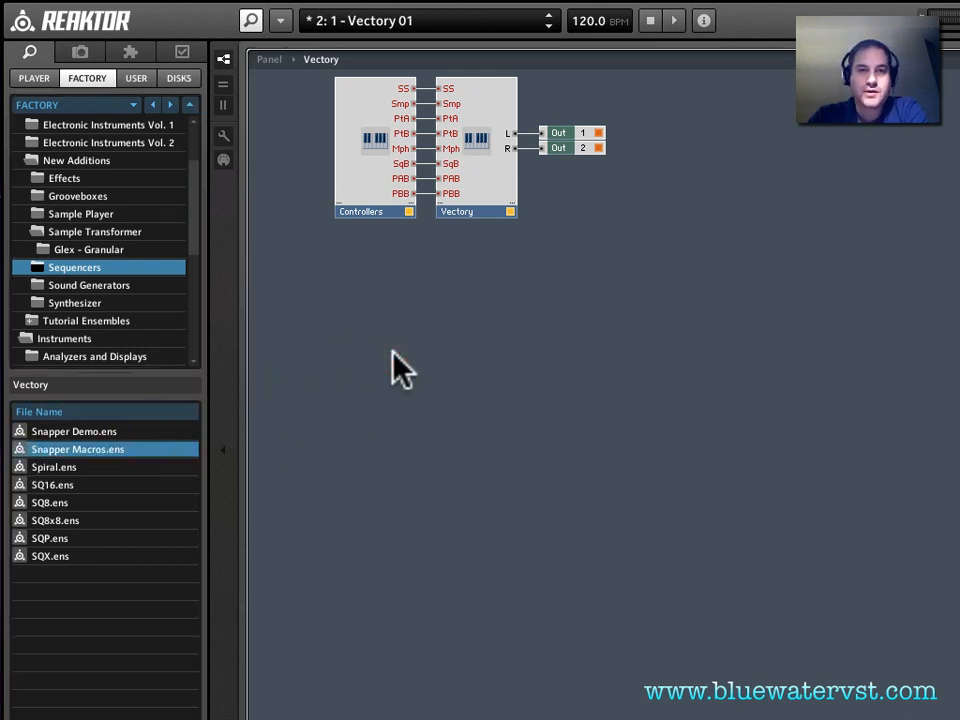
{"action": "left_click_drag", "start_coordinate": [77, 448], "coordinate": [397, 330]}
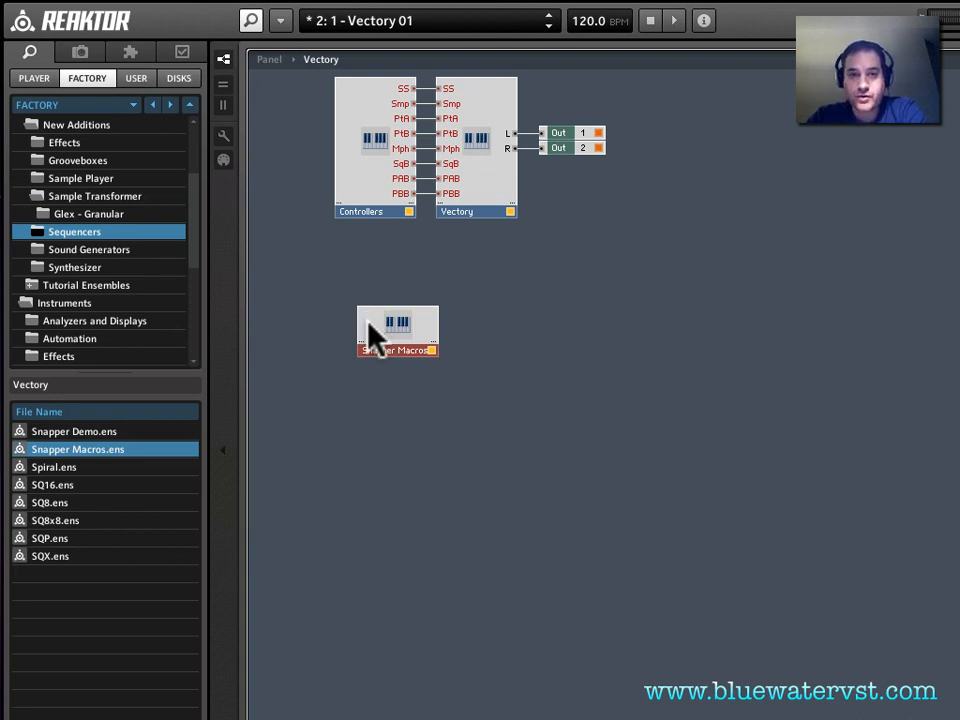
{"action": "double_click", "coordinate": [397, 332]}
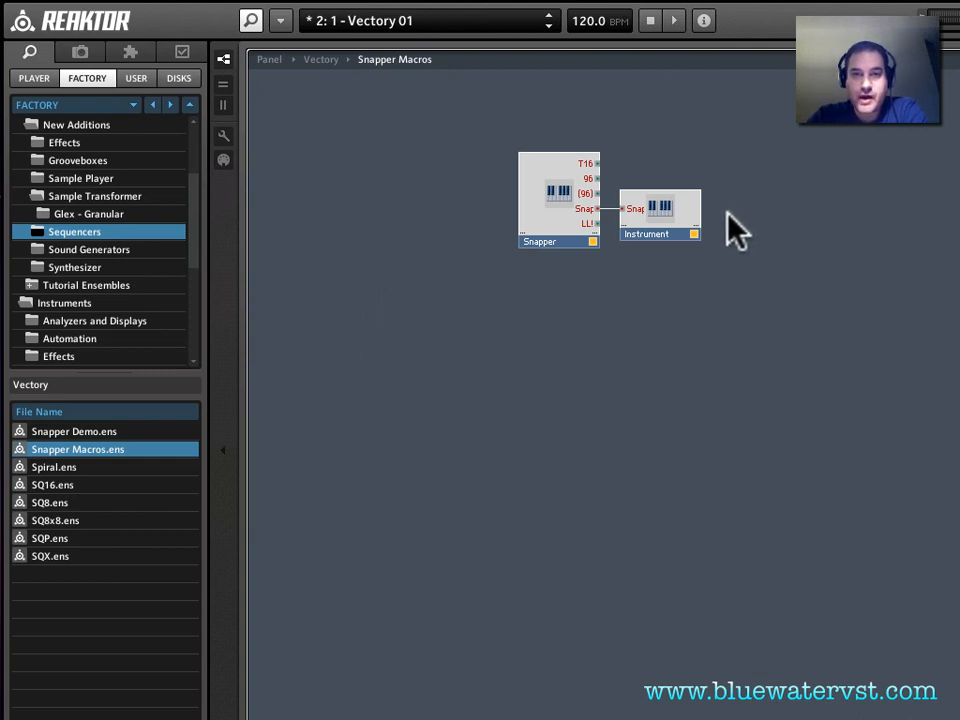
{"action": "mouse_move", "coordinate": [665, 215]}
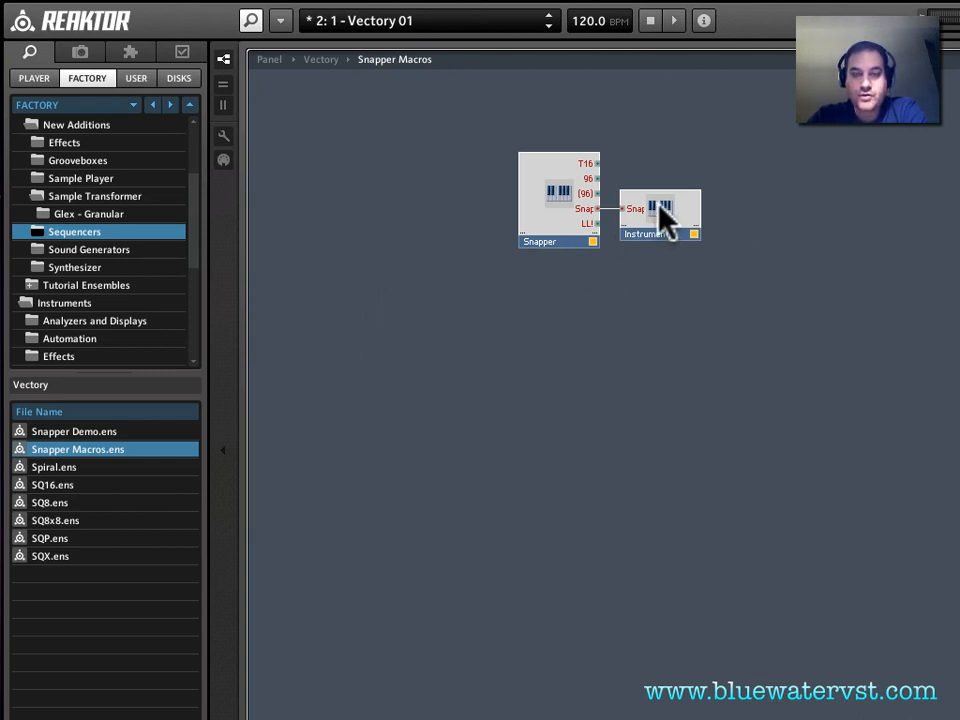
{"action": "mouse_move", "coordinate": [550, 225]}
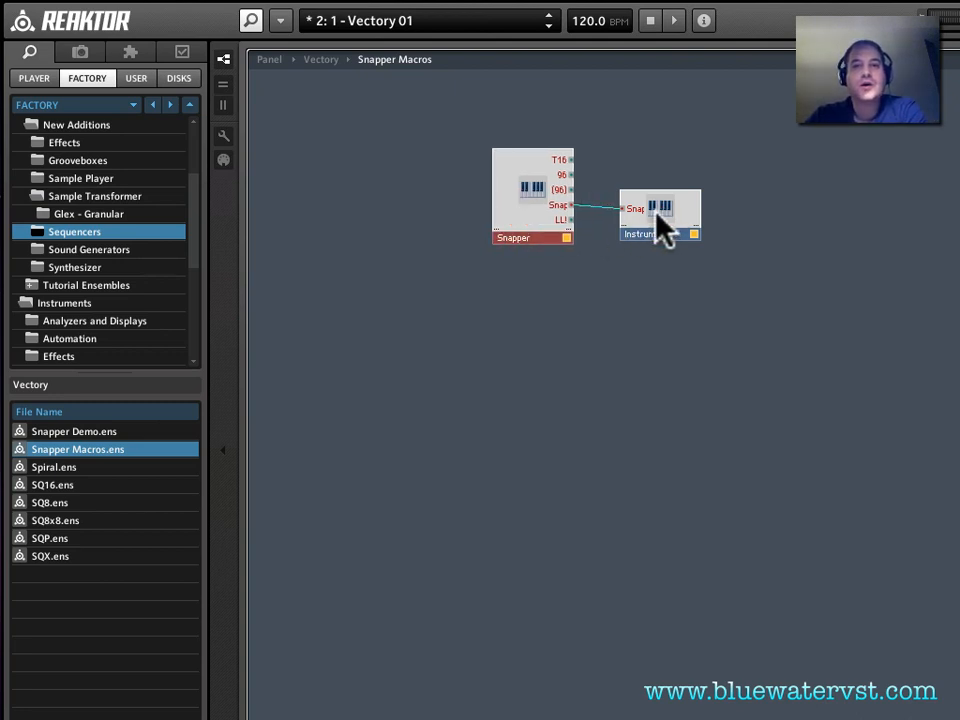
{"action": "double_click", "coordinate": [660, 215]}
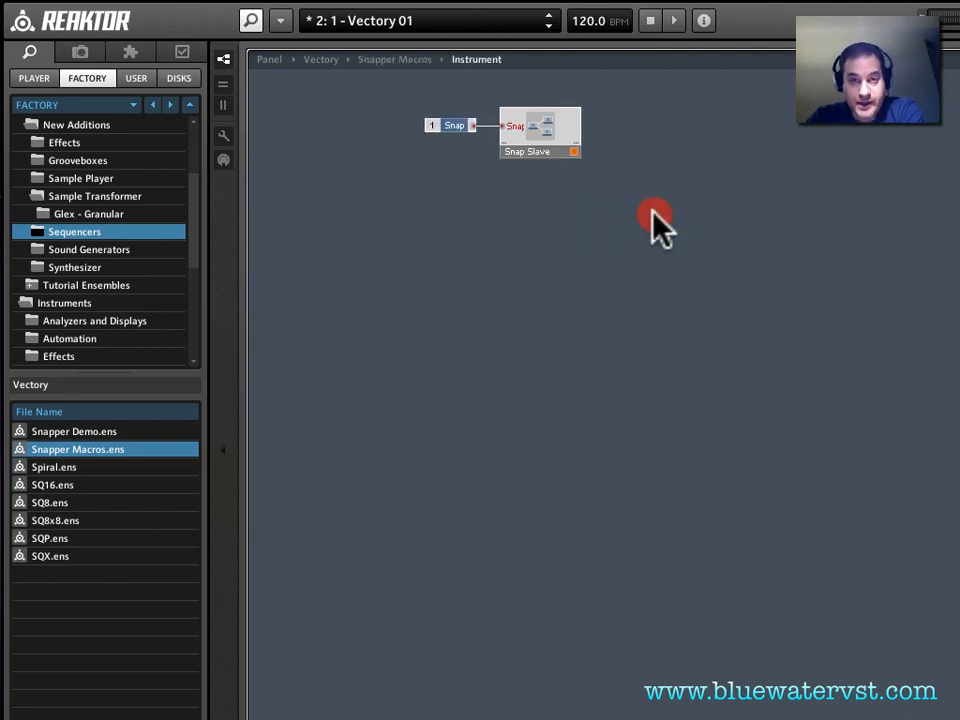
Select the Snap input and Snap Slave module, then select the Vectory instrument.
{"action": "left_click_drag", "start_coordinate": [655, 215], "coordinate": [420, 110]}
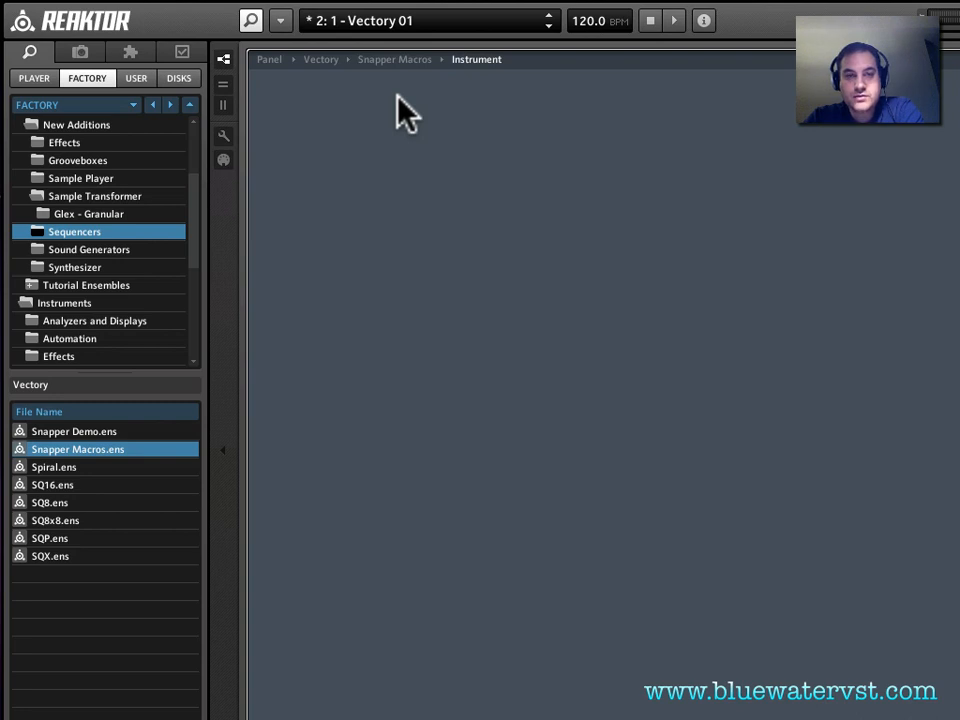
{"action": "mouse_move", "coordinate": [388, 150]}
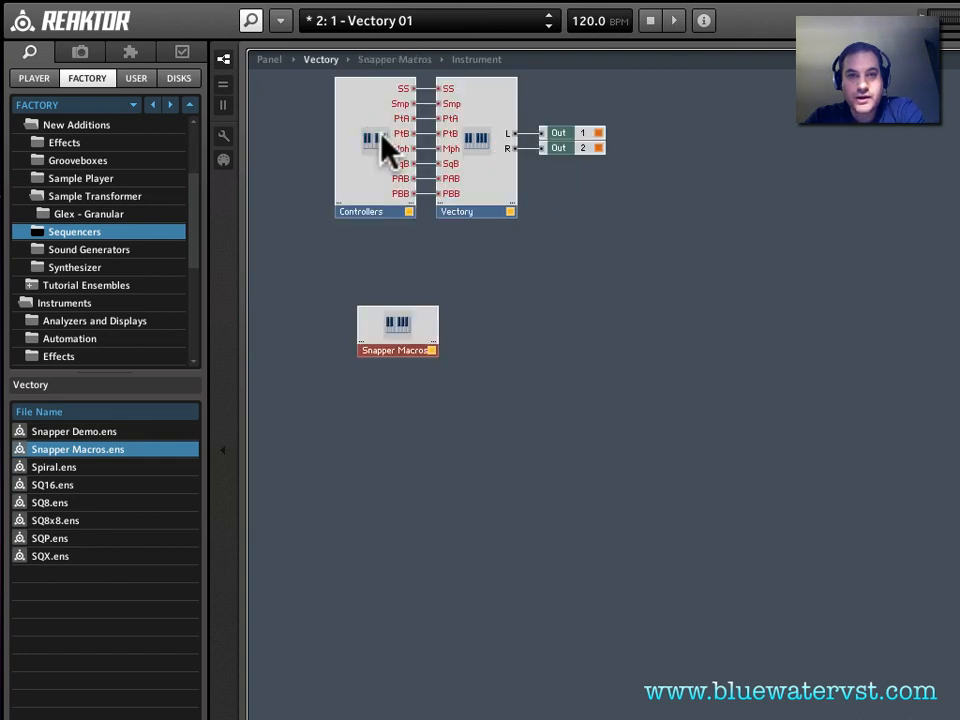
{"action": "mouse_move", "coordinate": [475, 185]}
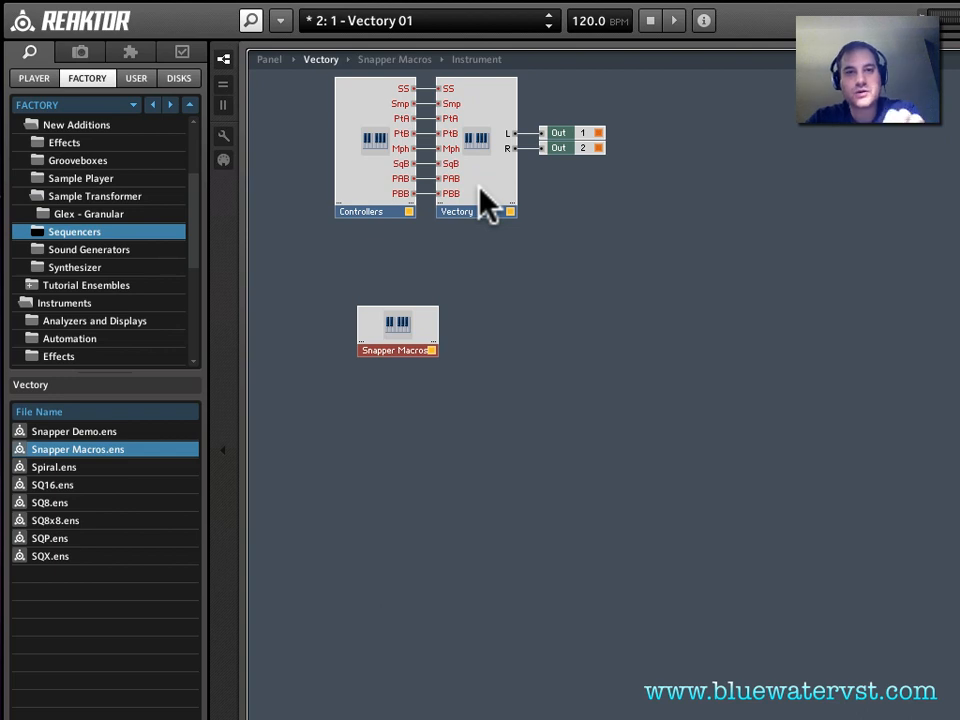
{"action": "left_click", "coordinate": [480, 195]}
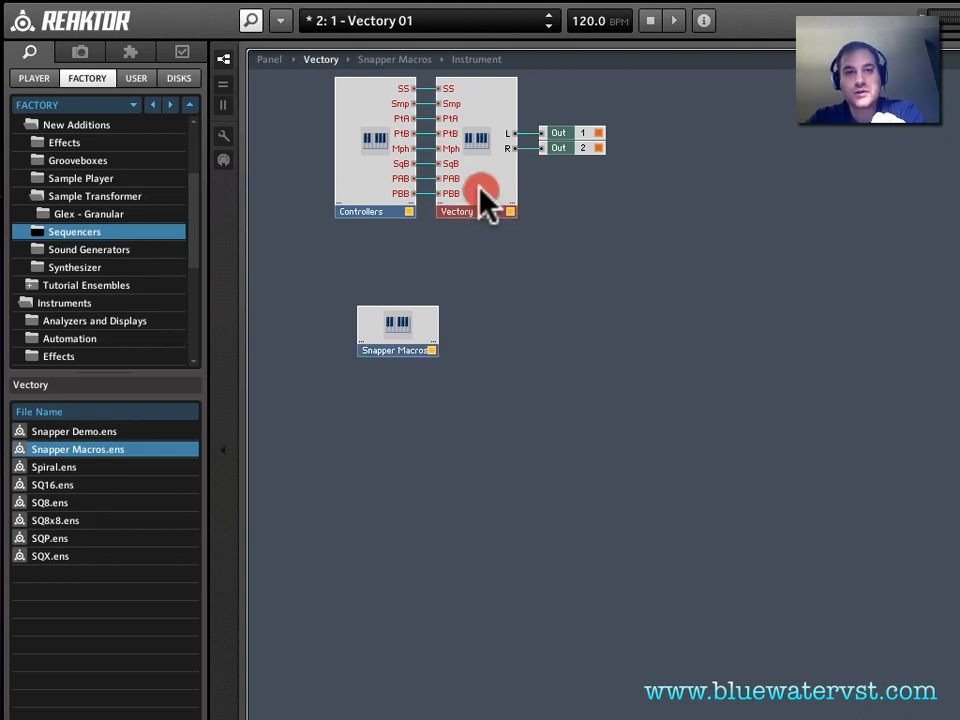
Inside Vectory, place the Snap Slave module with its Snap input near the bottom right.
{"action": "double_click", "coordinate": [456, 211]}
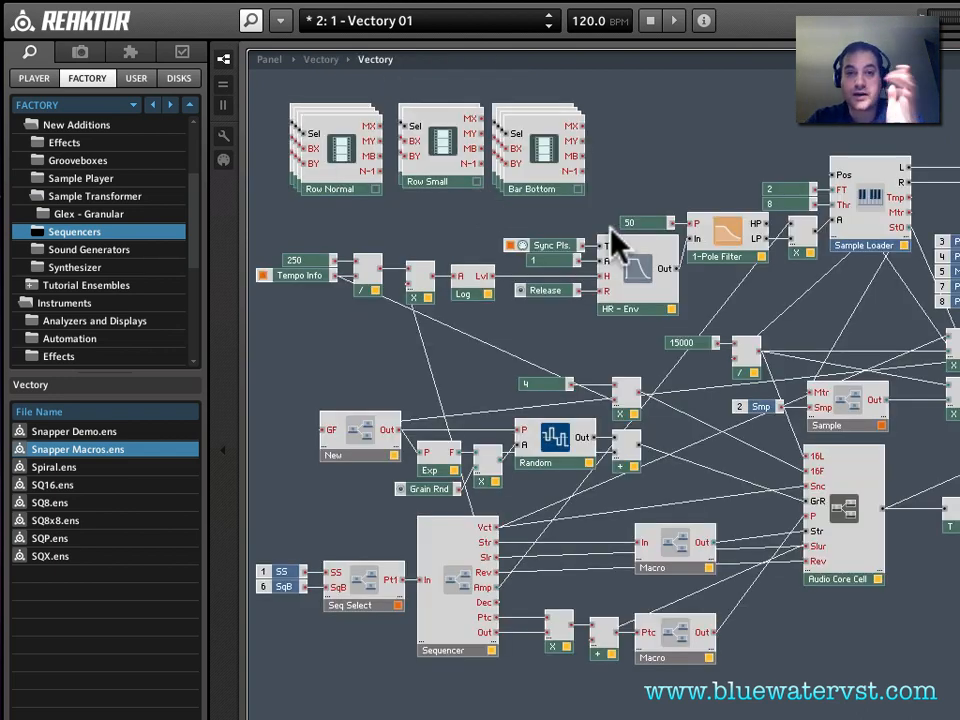
{"action": "mouse_move", "coordinate": [700, 175]}
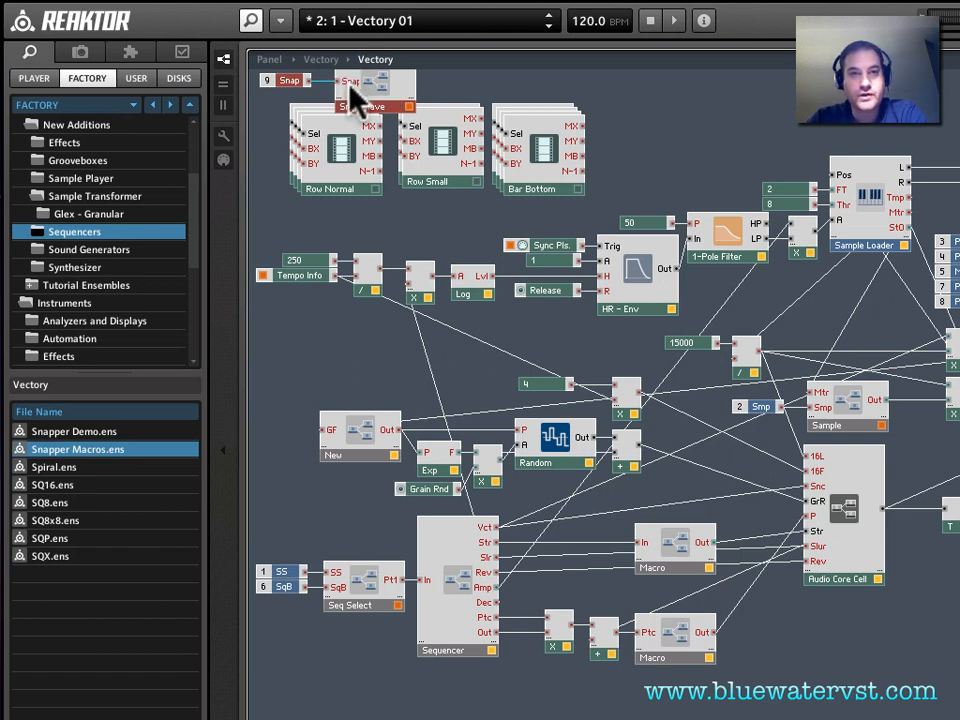
{"action": "left_click_drag", "start_coordinate": [345, 90], "coordinate": [875, 665]}
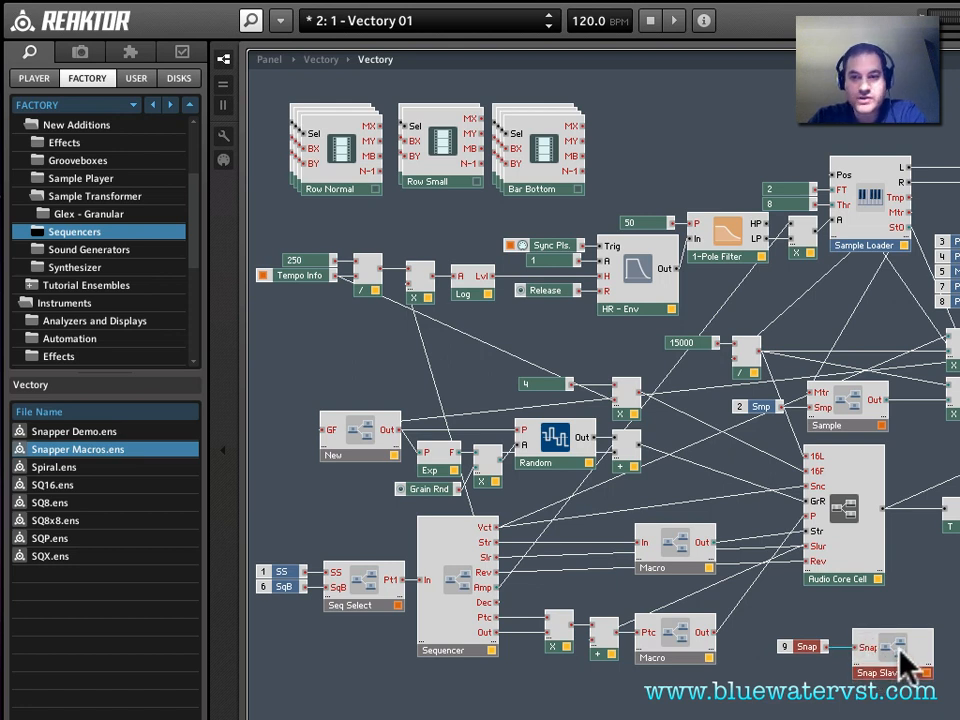
{"action": "mouse_move", "coordinate": [745, 570]}
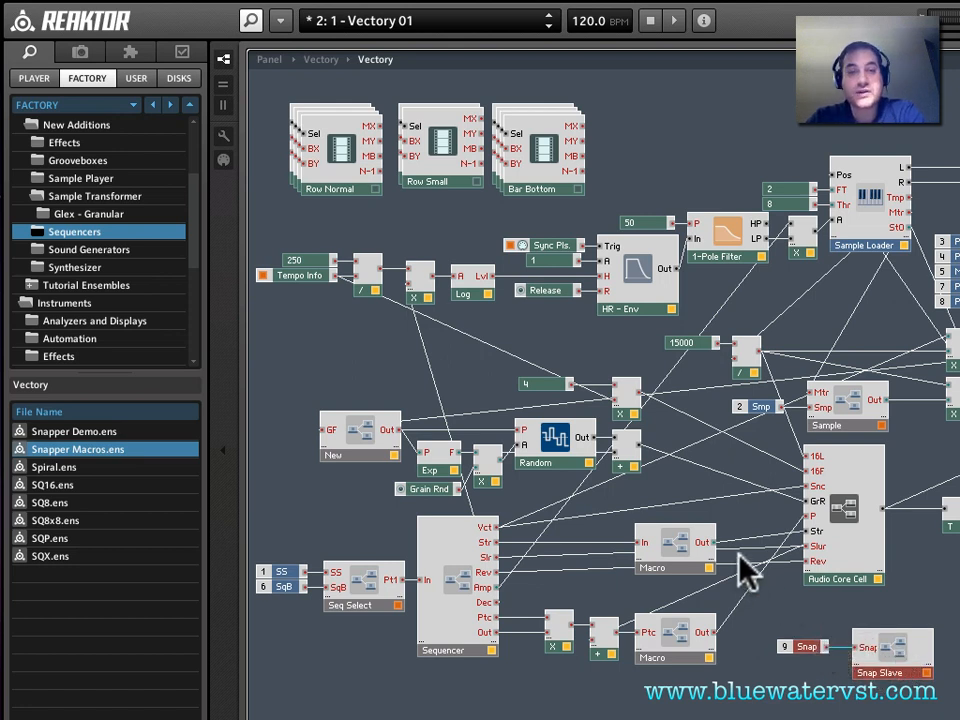
{"action": "mouse_move", "coordinate": [950, 635]}
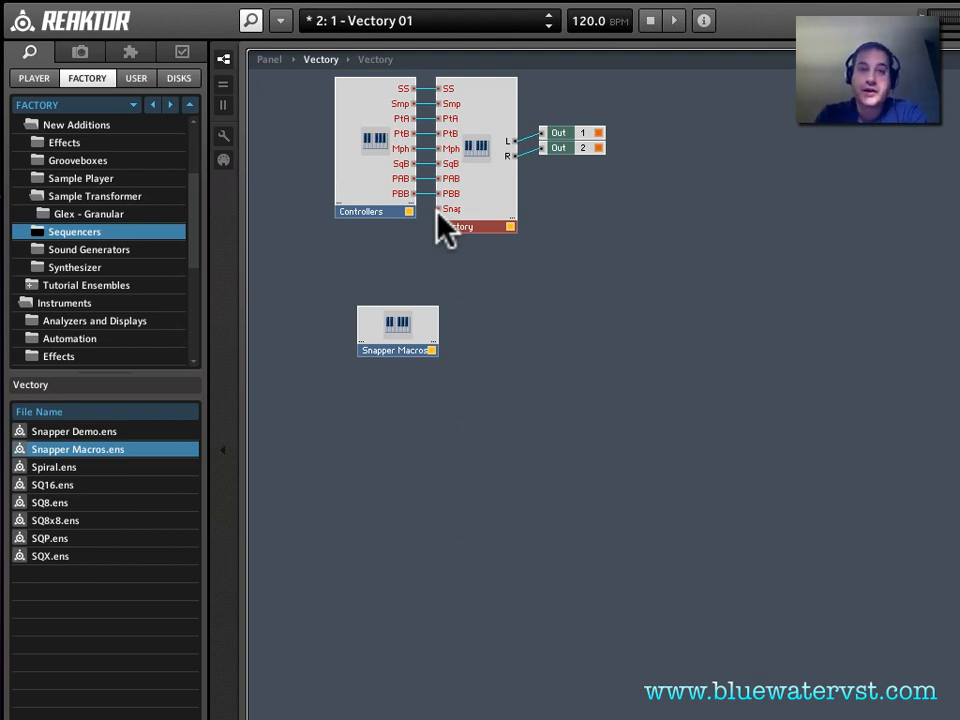
Open Snapper Macros to take out the Snapper instrument, replacing the wrapper.
{"action": "left_click", "coordinate": [397, 325]}
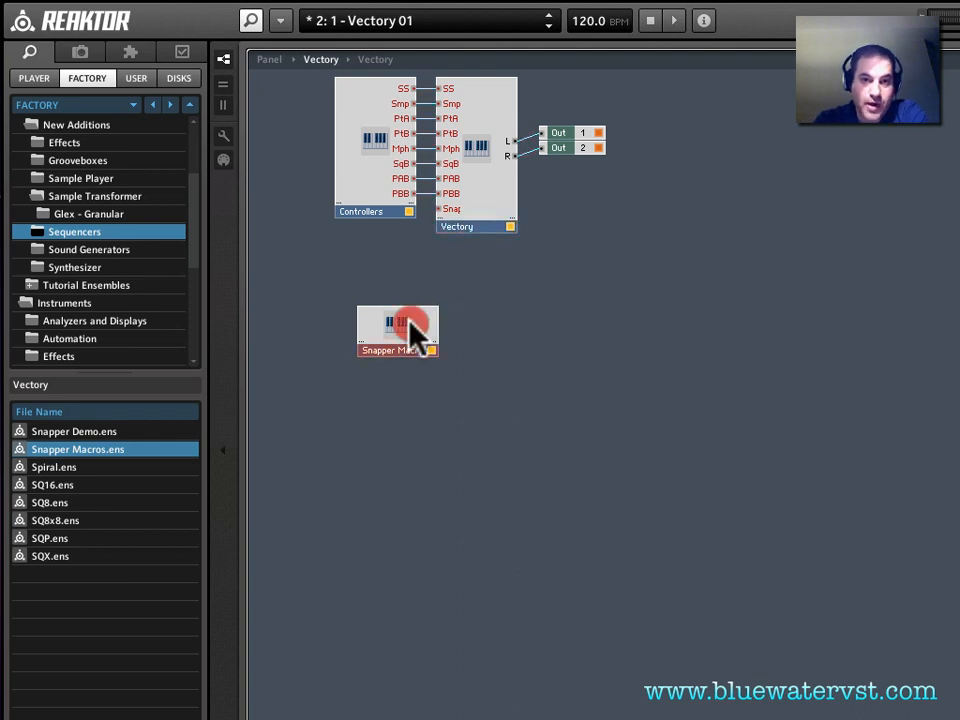
{"action": "double_click", "coordinate": [397, 330]}
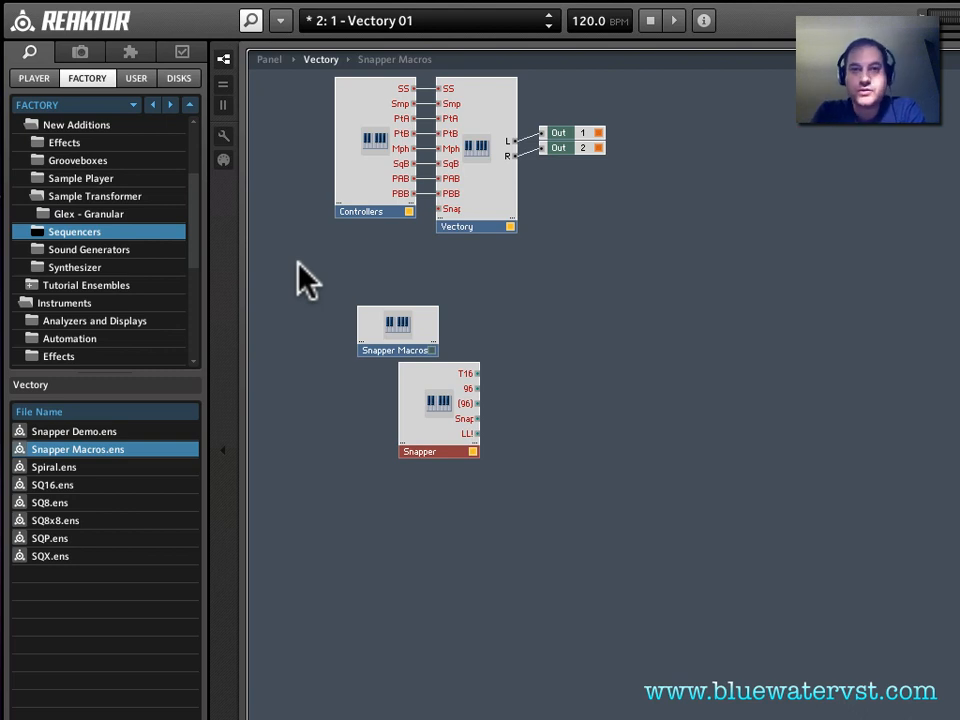
{"action": "left_click", "coordinate": [303, 272]}
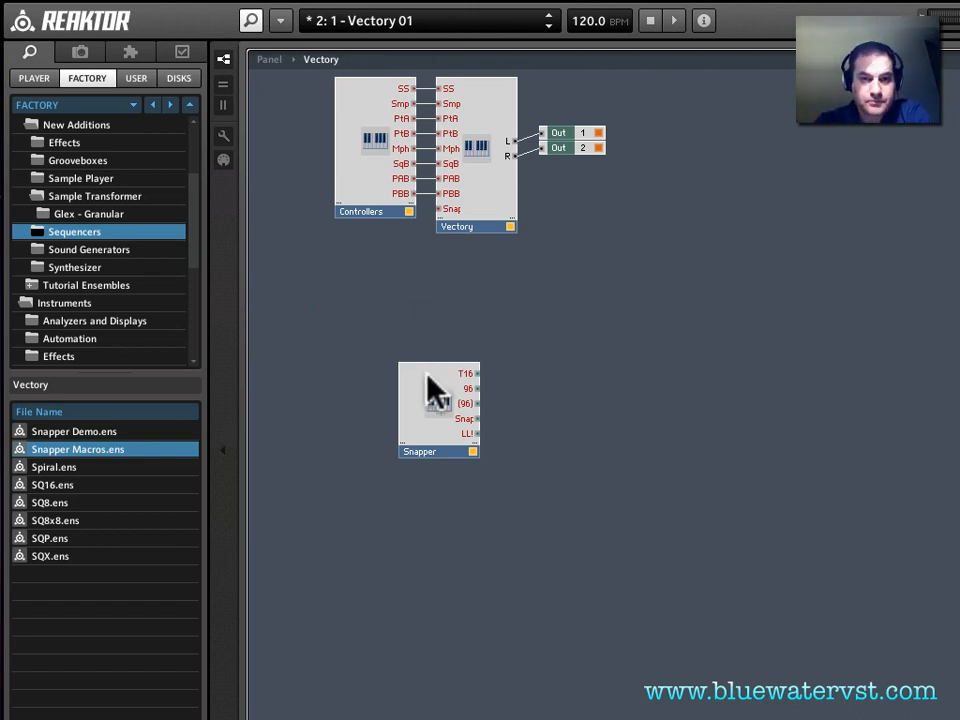
{"action": "left_click_drag", "start_coordinate": [438, 410], "coordinate": [363, 305]}
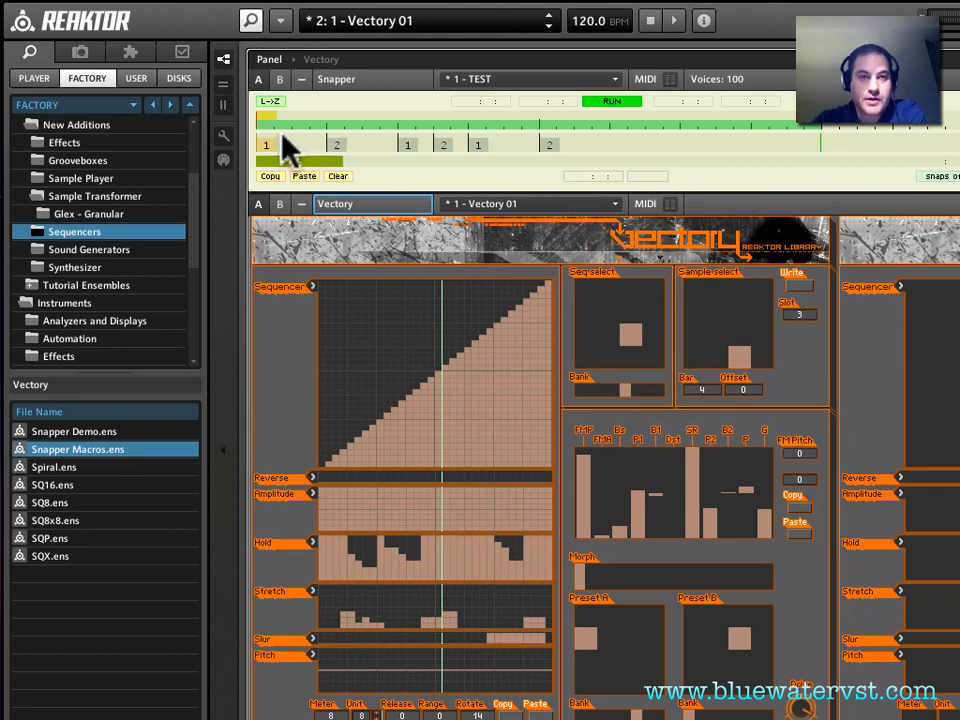
{"action": "mouse_move", "coordinate": [430, 160]}
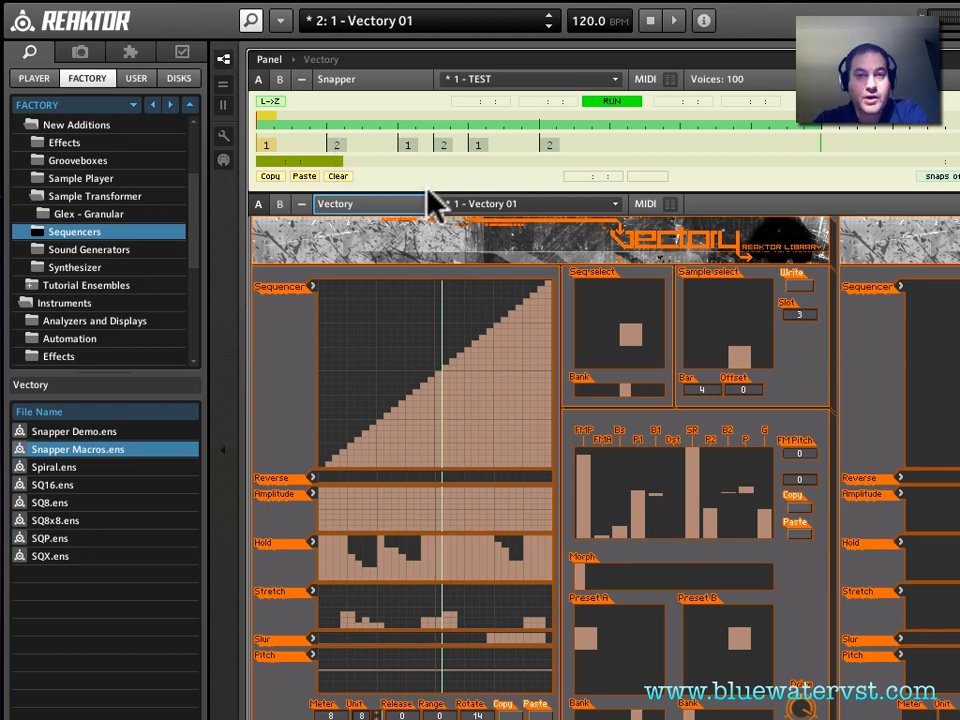
{"action": "mouse_move", "coordinate": [487, 223]}
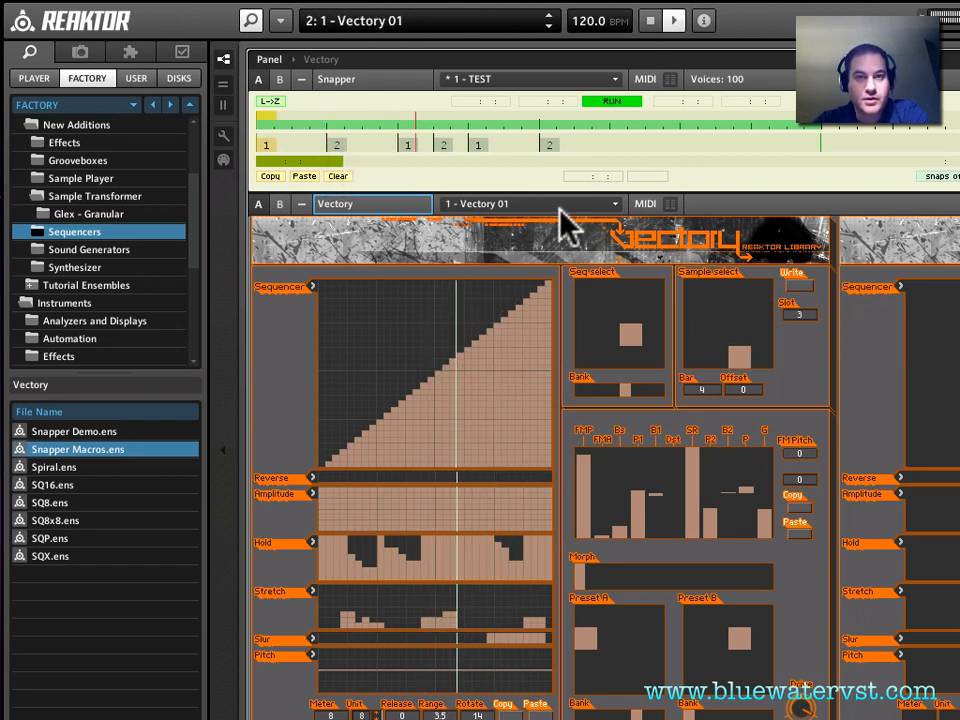
Start playback so Snapper recalls Vectory snapshot 2, Vectory 02.
{"action": "left_click", "coordinate": [530, 203]}
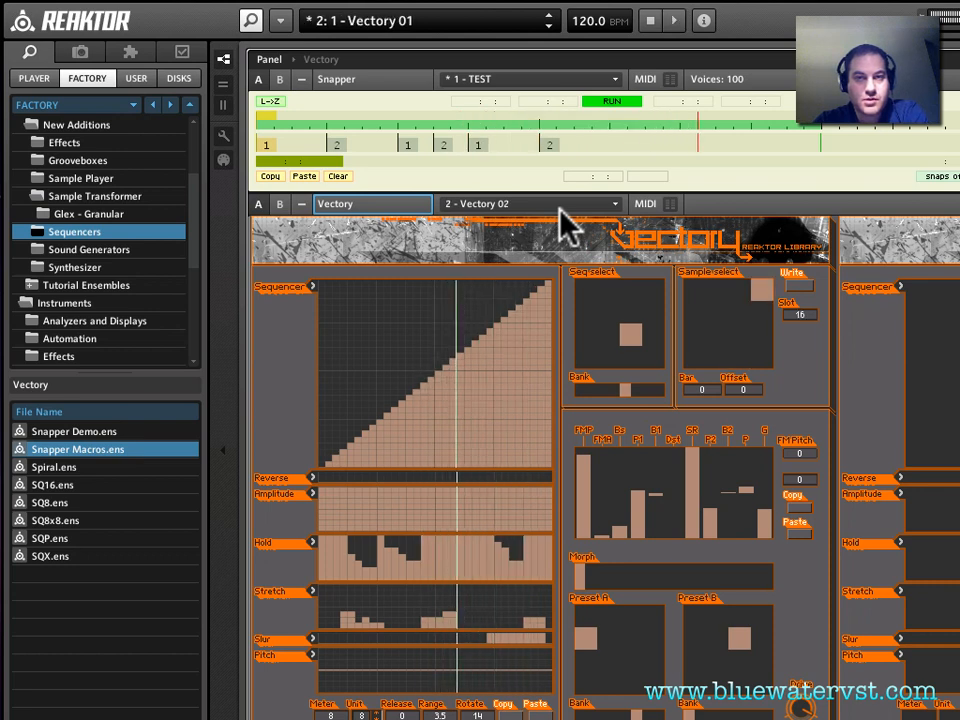
{"action": "mouse_move", "coordinate": [280, 160]}
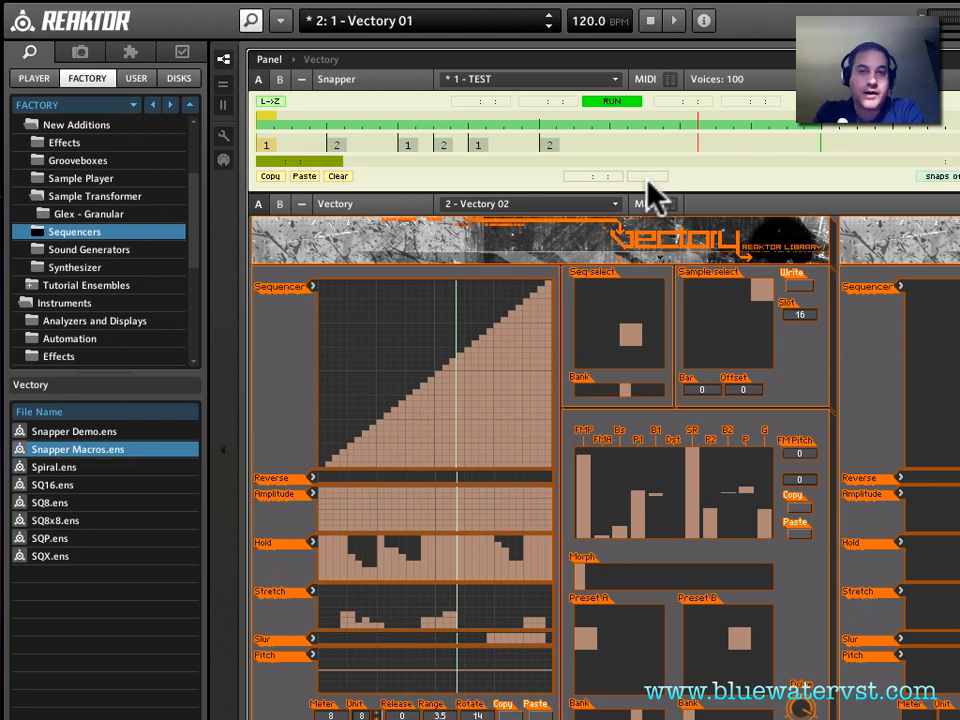
{"action": "mouse_move", "coordinate": [580, 185]}
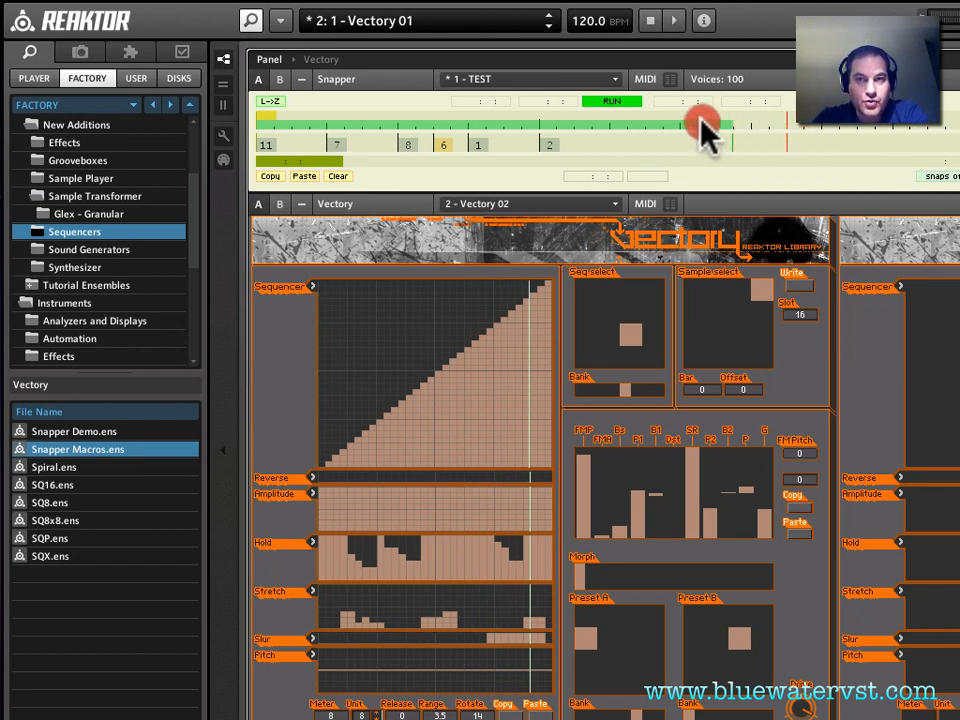
Drag the Snapper loop end left so the loop ends after snapshot 1.
{"action": "left_click_drag", "start_coordinate": [705, 125], "coordinate": [540, 130]}
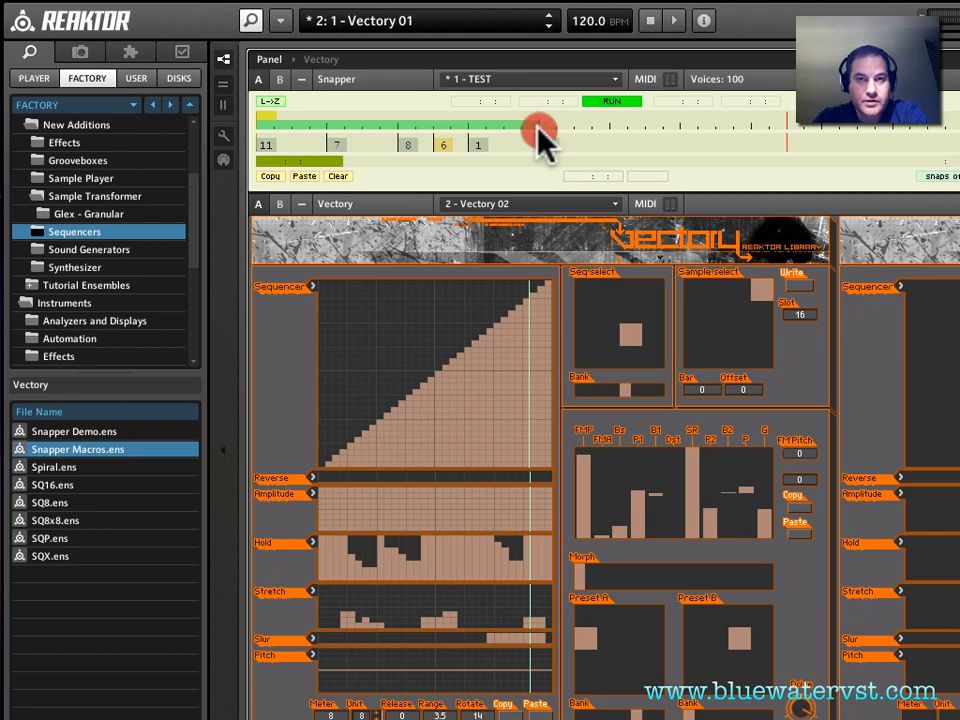